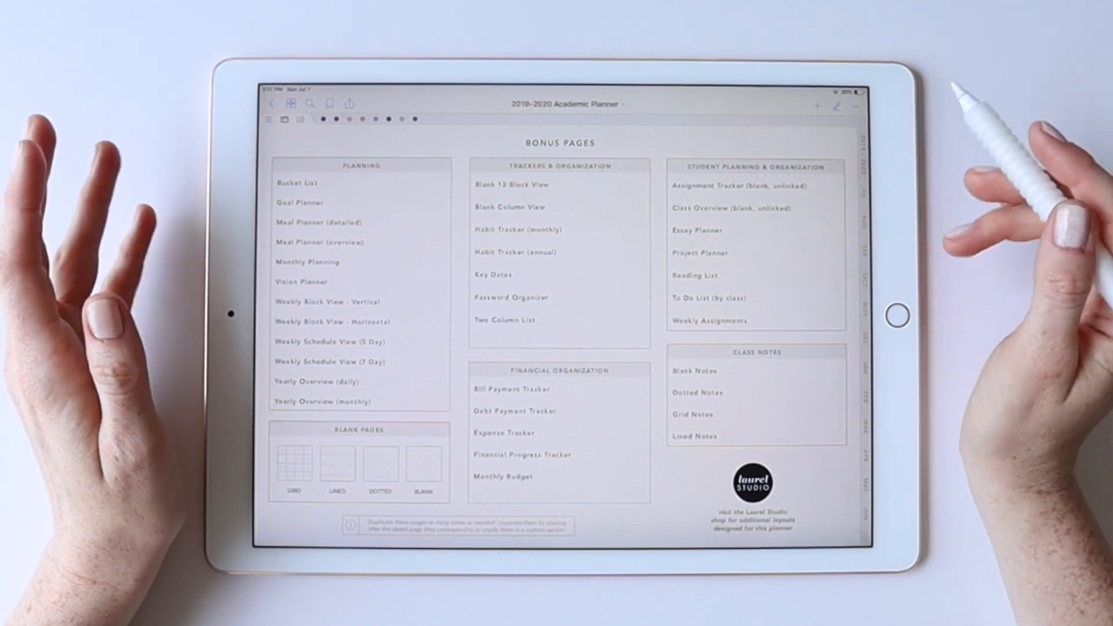
mouse_move(873, 184)
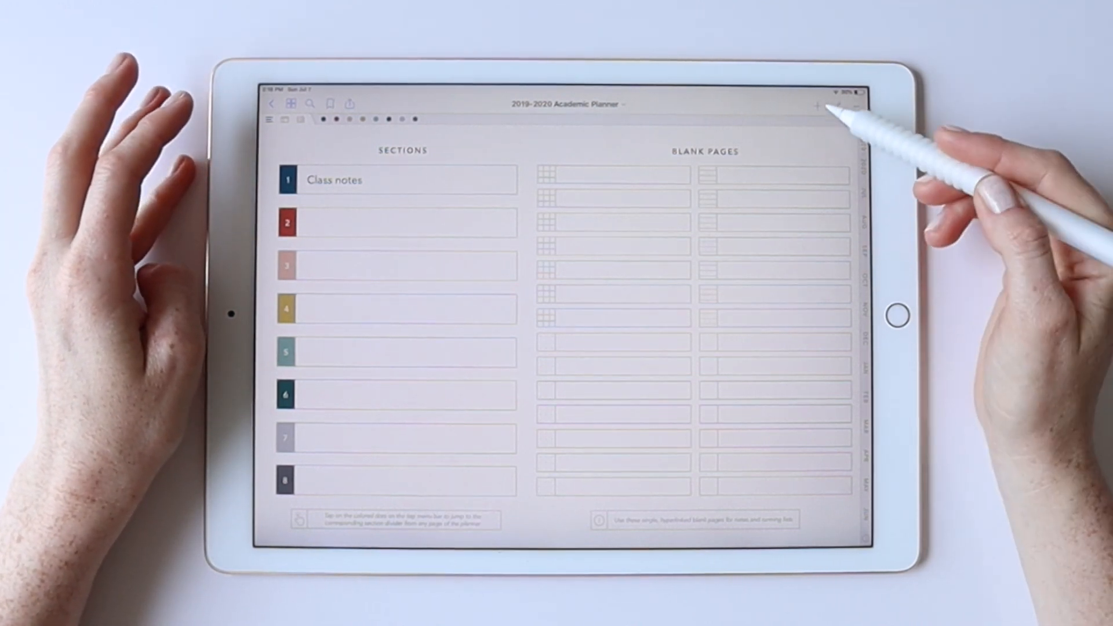
Start inserting a page from a file, then cancel out of the file browser.
click(816, 104)
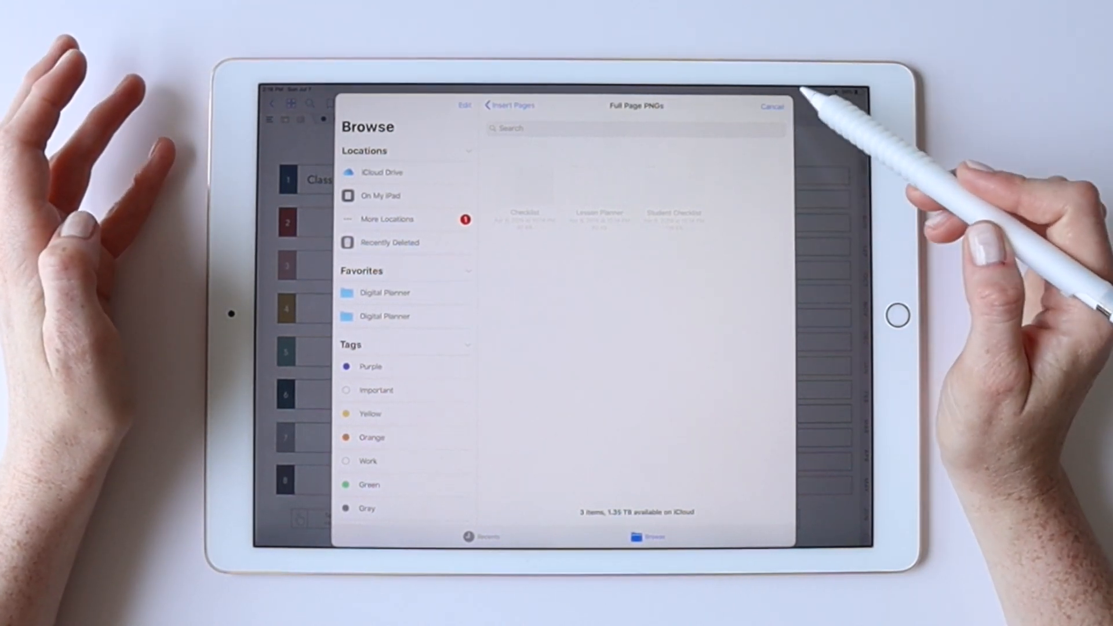
click(489, 106)
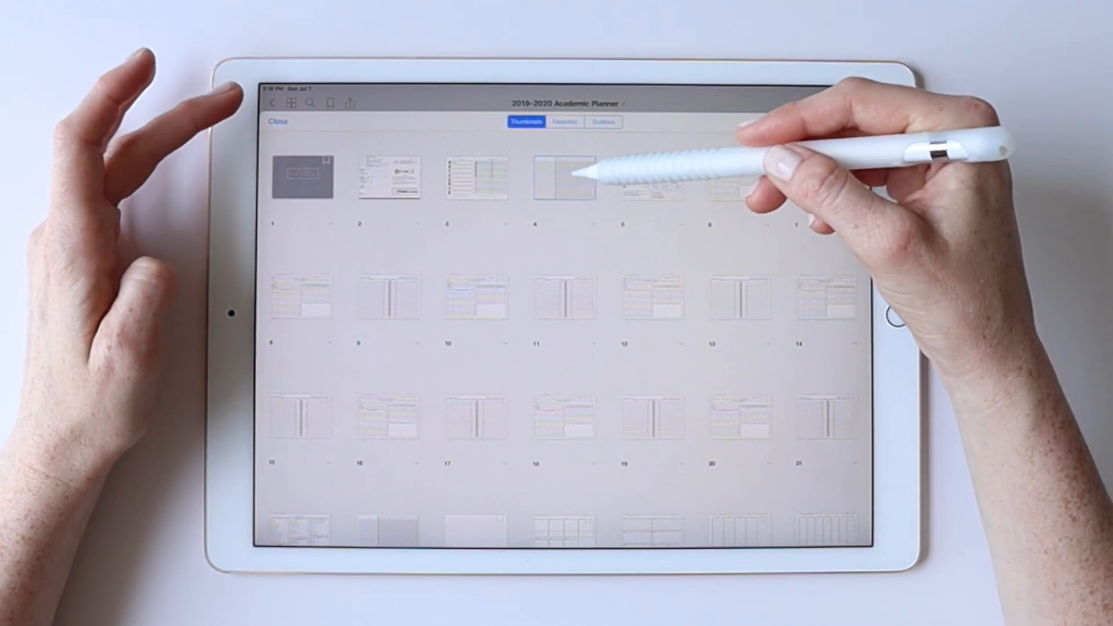
click(561, 174)
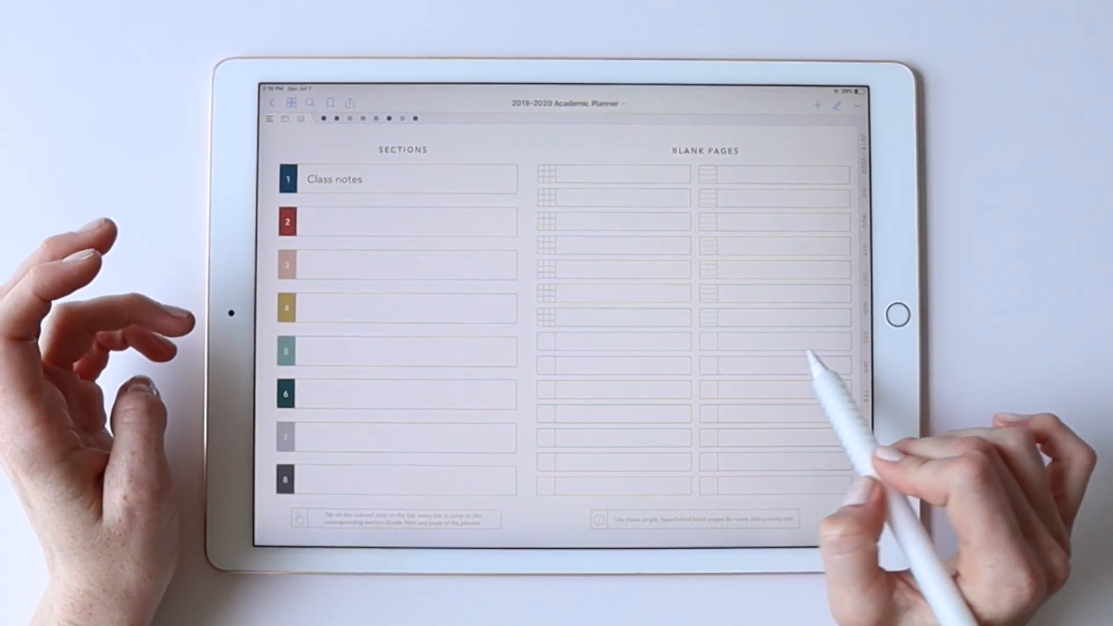
mouse_move(852, 368)
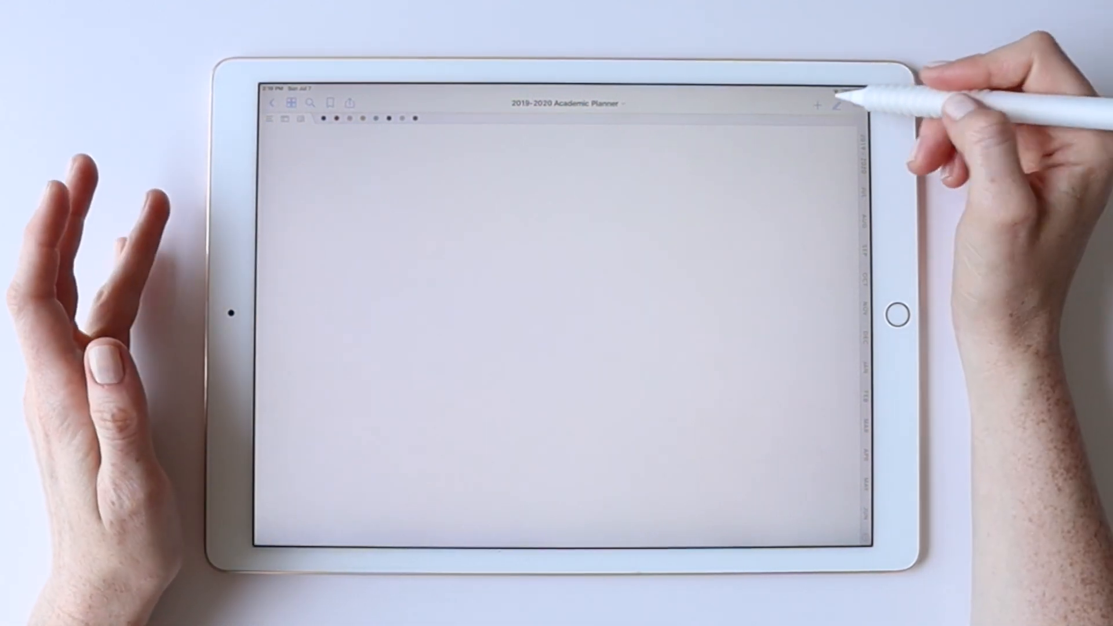
Show the editing tools on the open blank planner page.
click(839, 103)
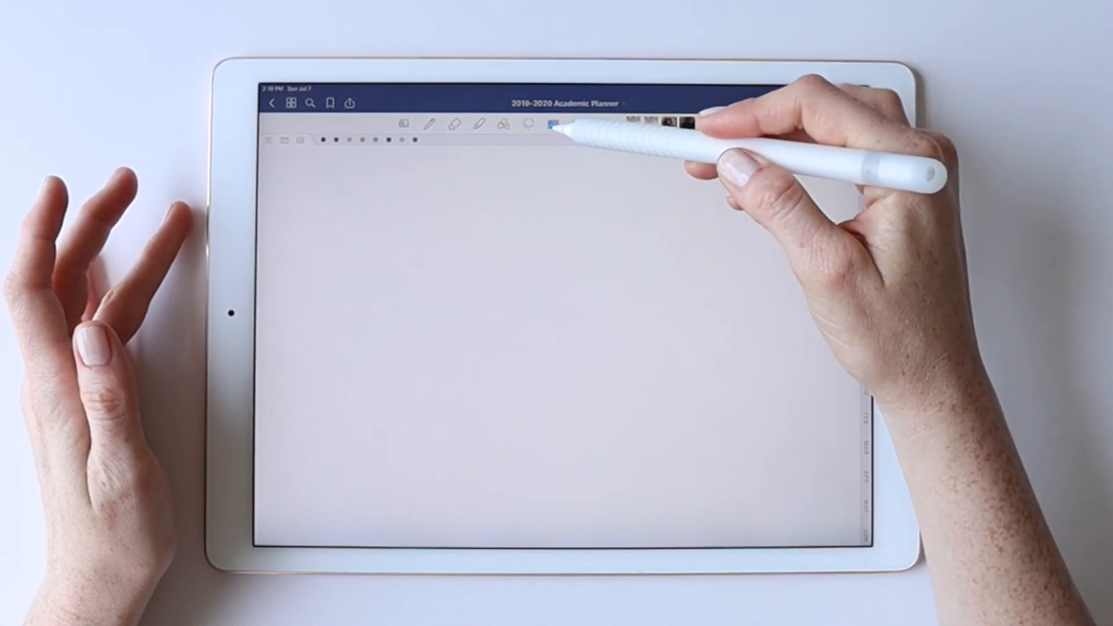
Insert the Checklist layout image from the Full Page PNGs folder onto the blank page.
click(553, 125)
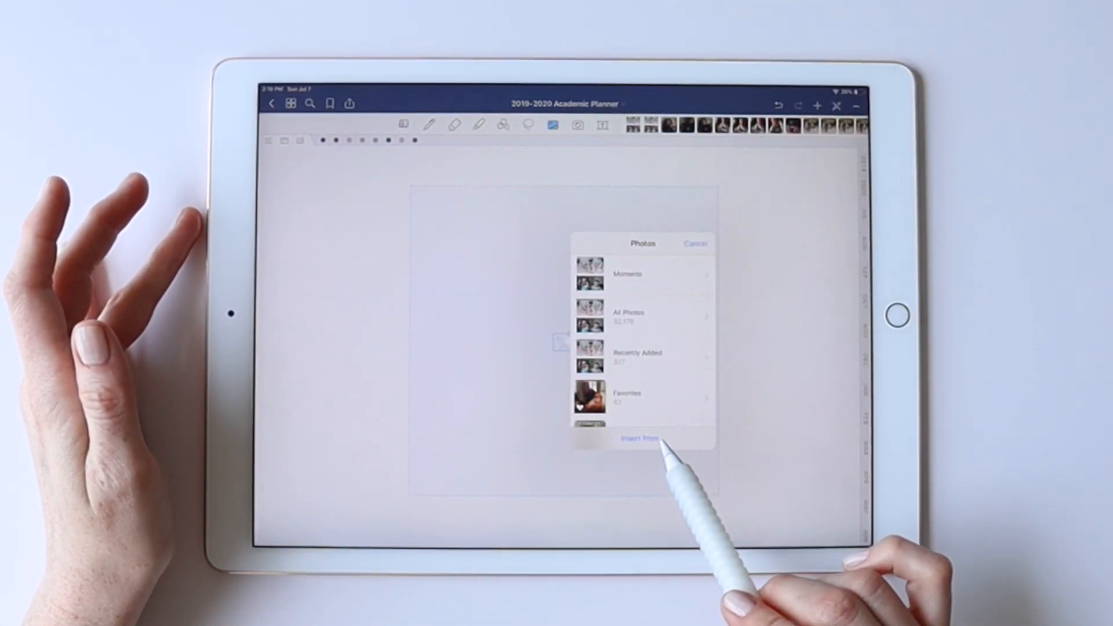
click(638, 438)
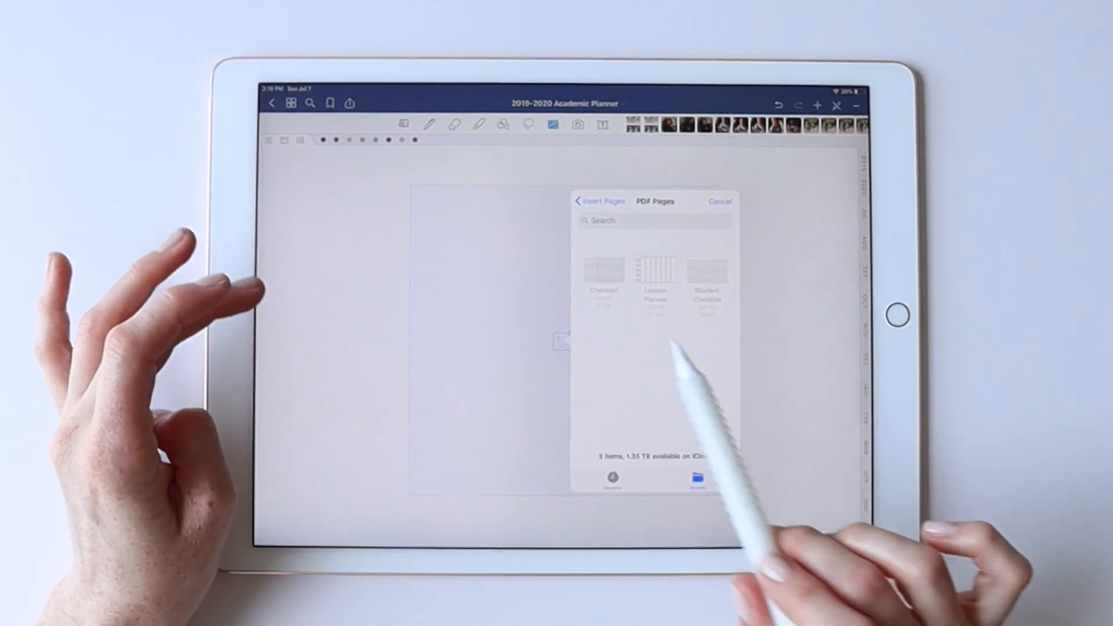
click(587, 200)
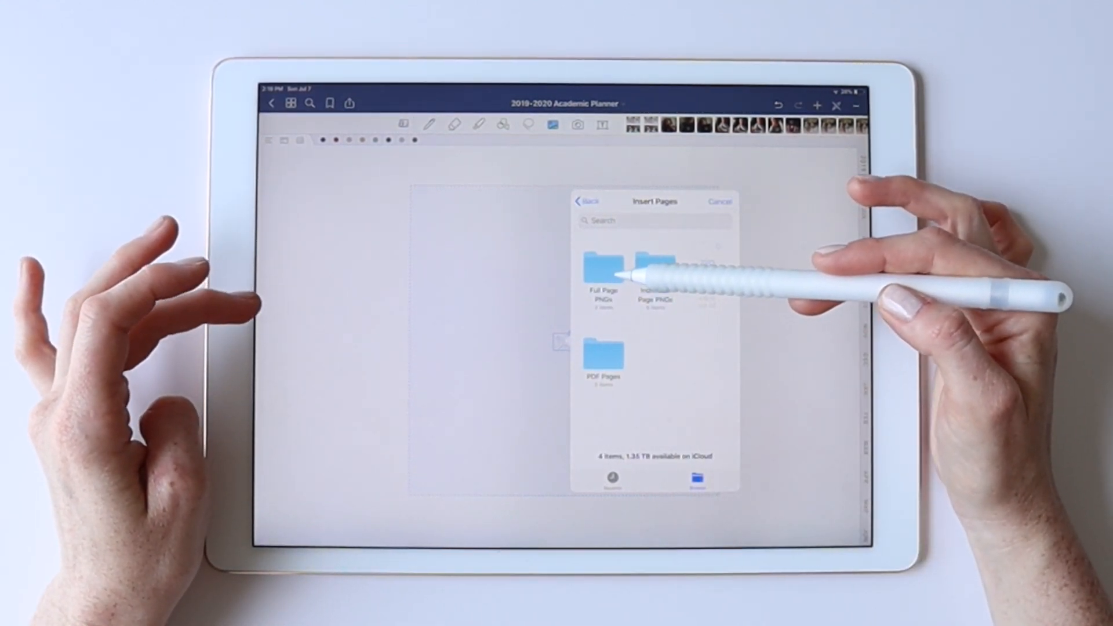
click(603, 270)
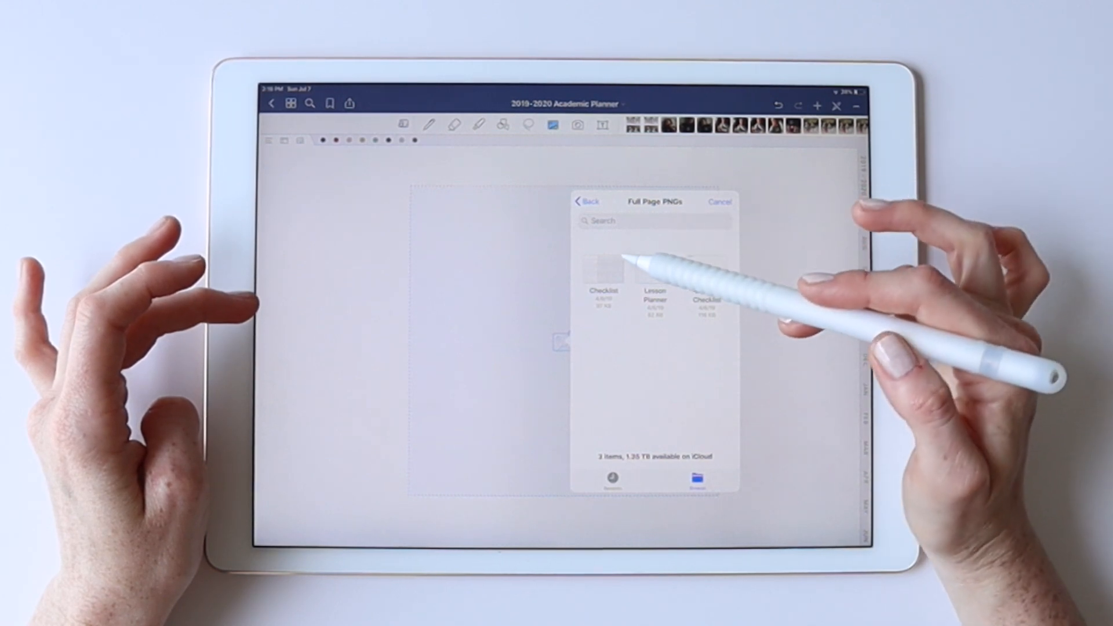
click(719, 202)
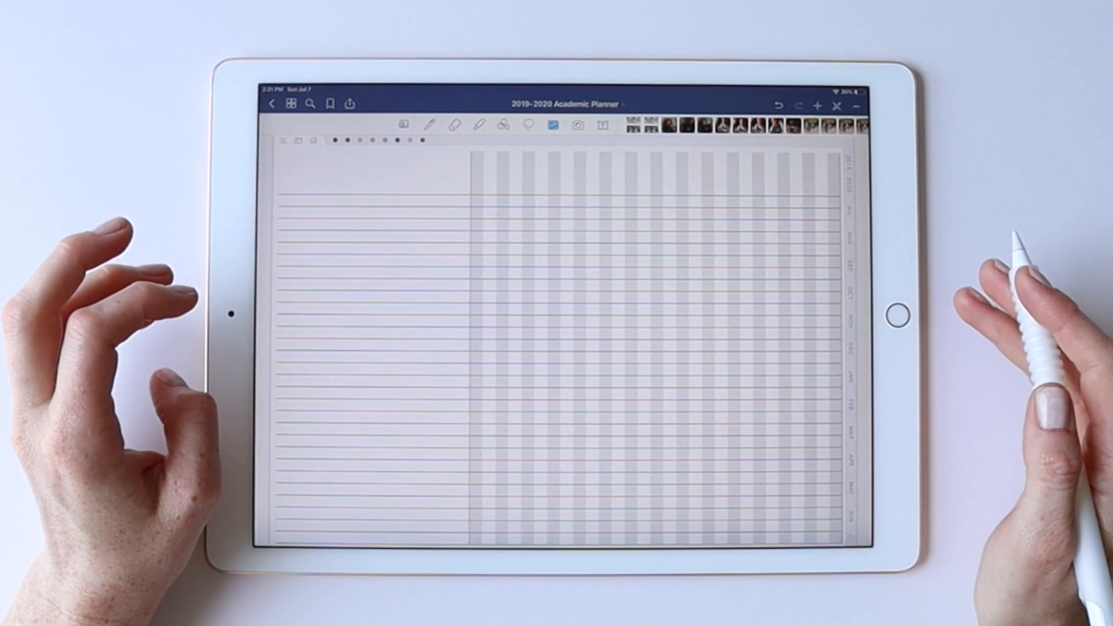
mouse_move(837, 305)
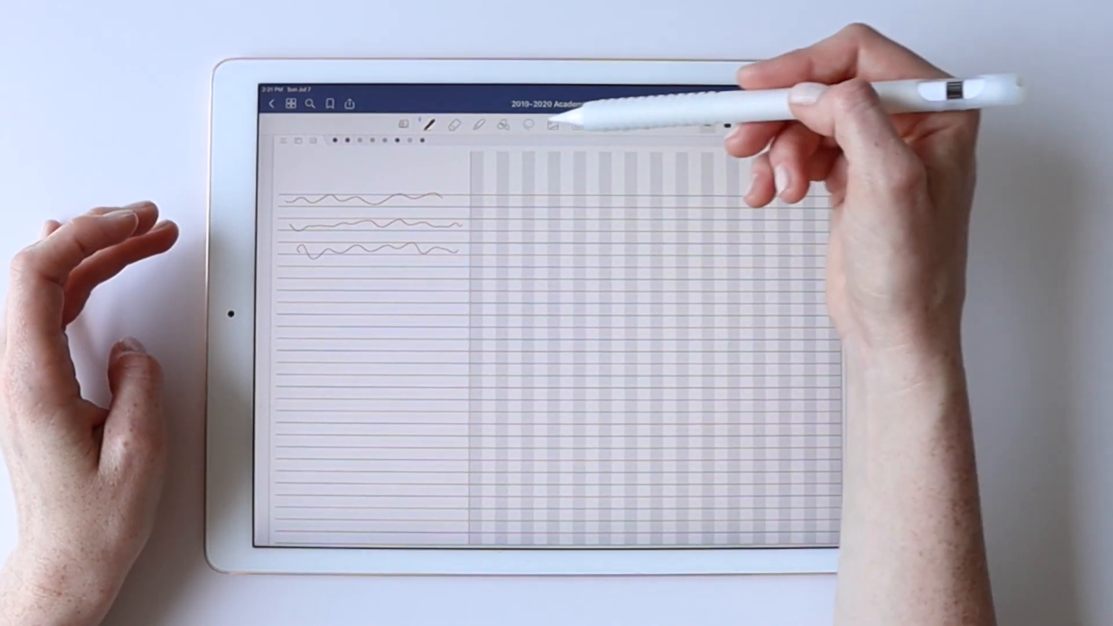
Switch off Images in the Lasso Tool options so selections ignore images.
click(448, 122)
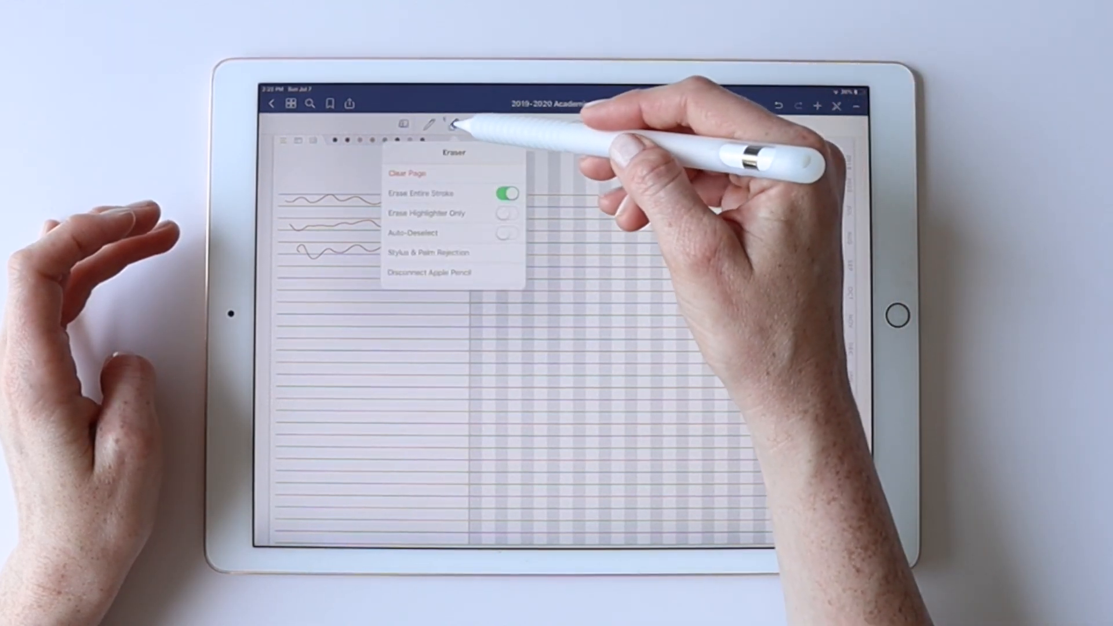
click(502, 124)
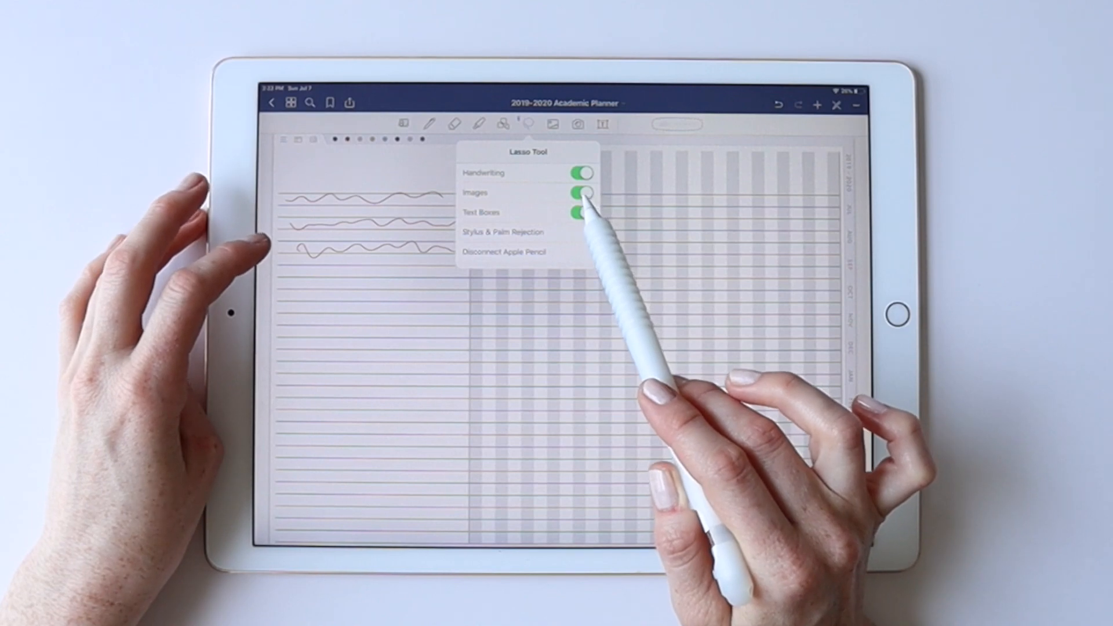
click(581, 192)
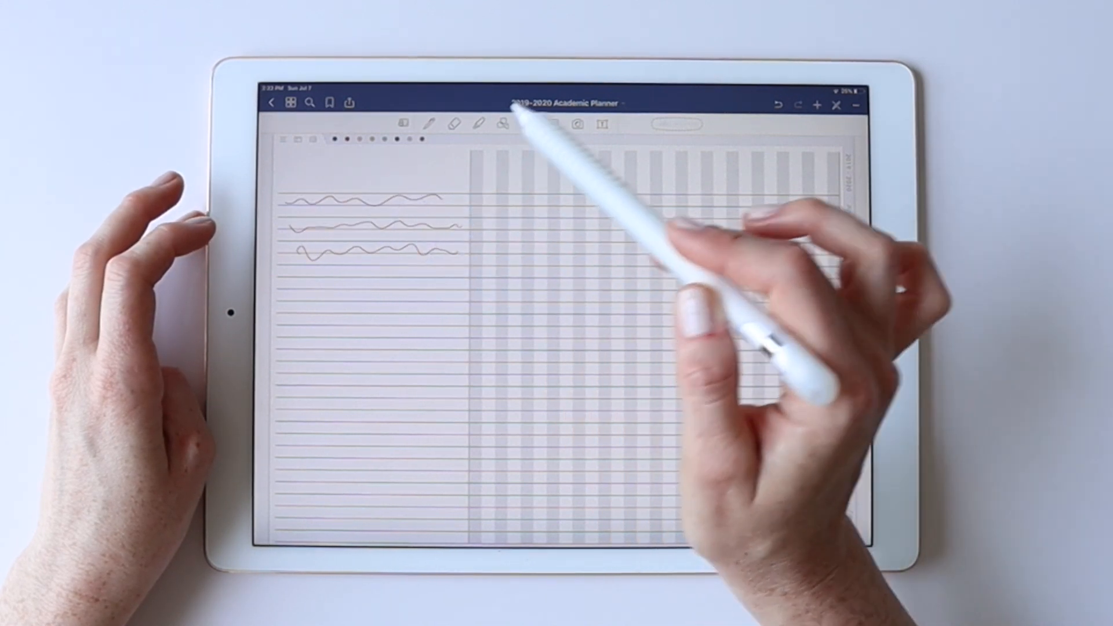
Test-select over the lined background to confirm the layout stays fixed.
click(525, 124)
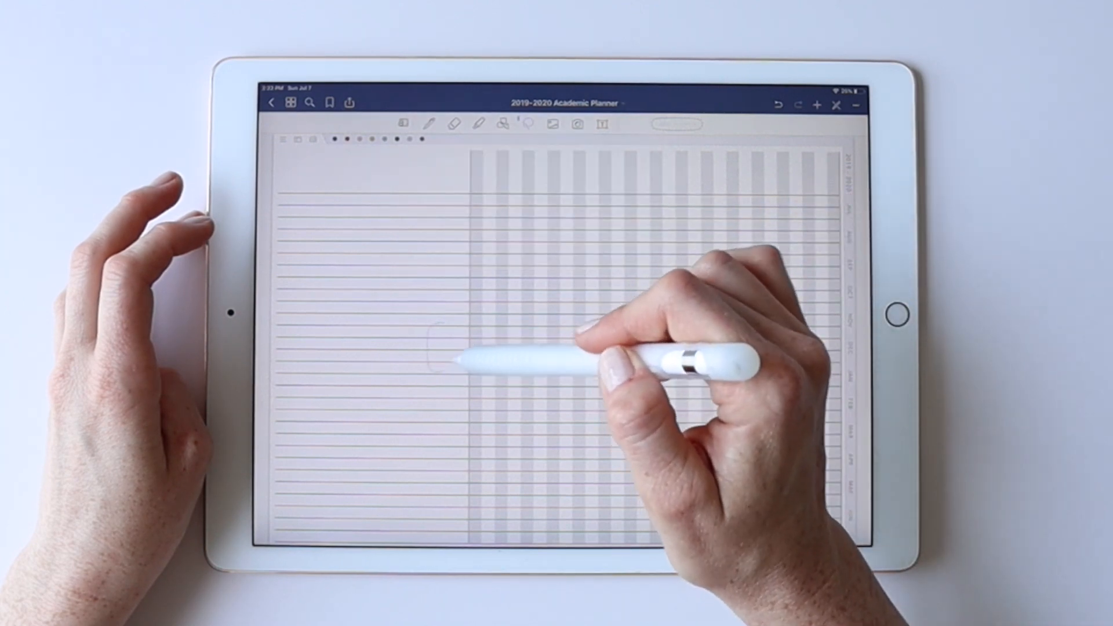
drag(298, 197, 437, 245)
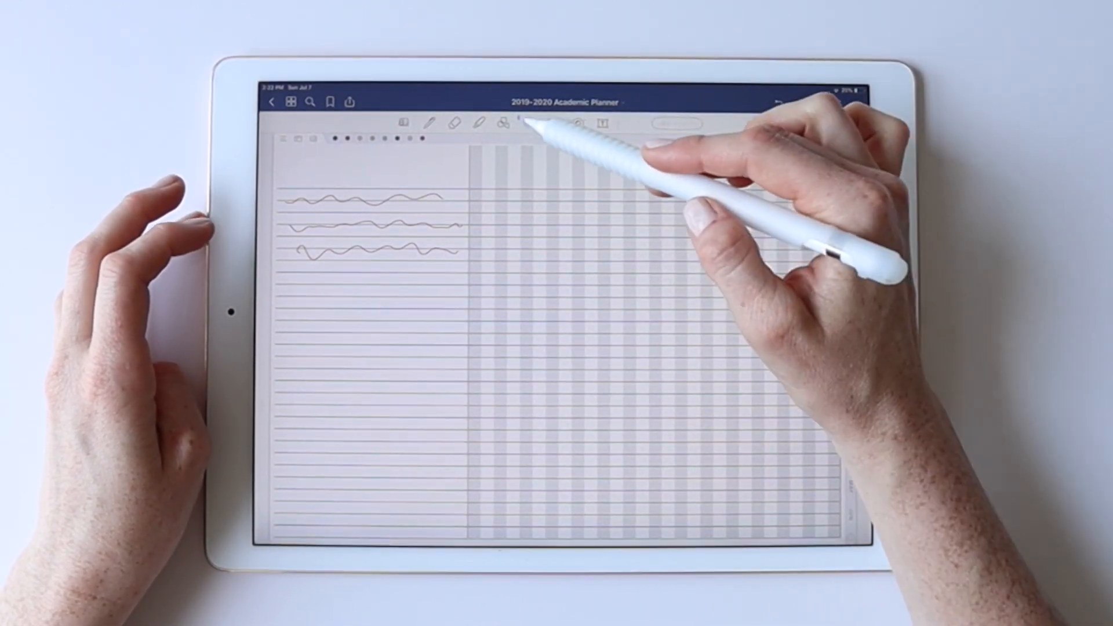
click(504, 124)
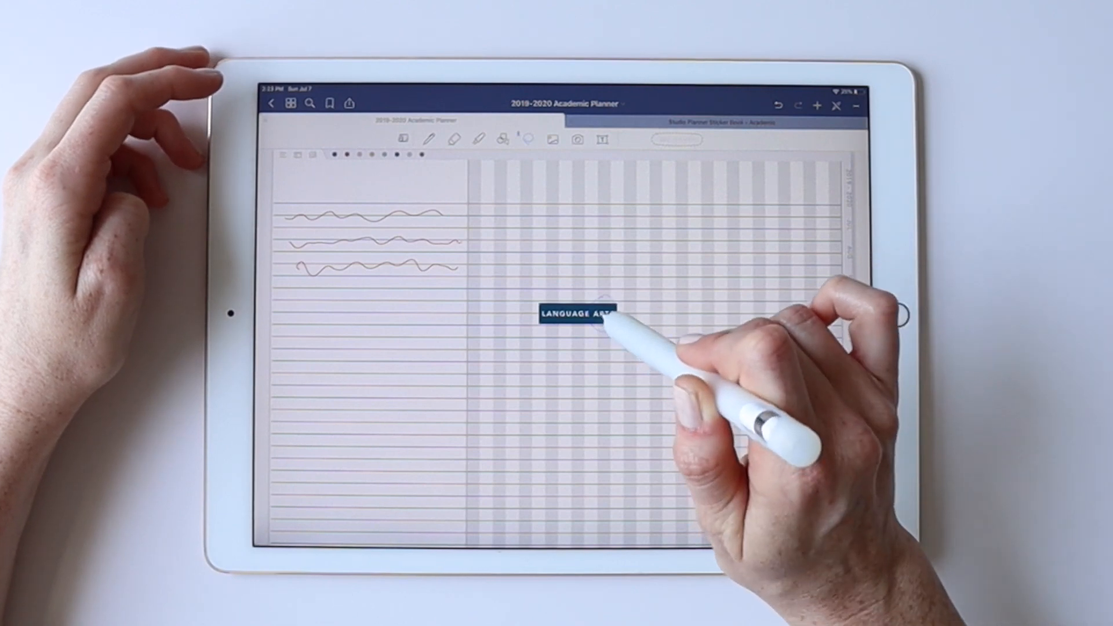
Paste the LANGUAGE ARTS sticker and move it right over the shaded columns, then deselect.
click(575, 310)
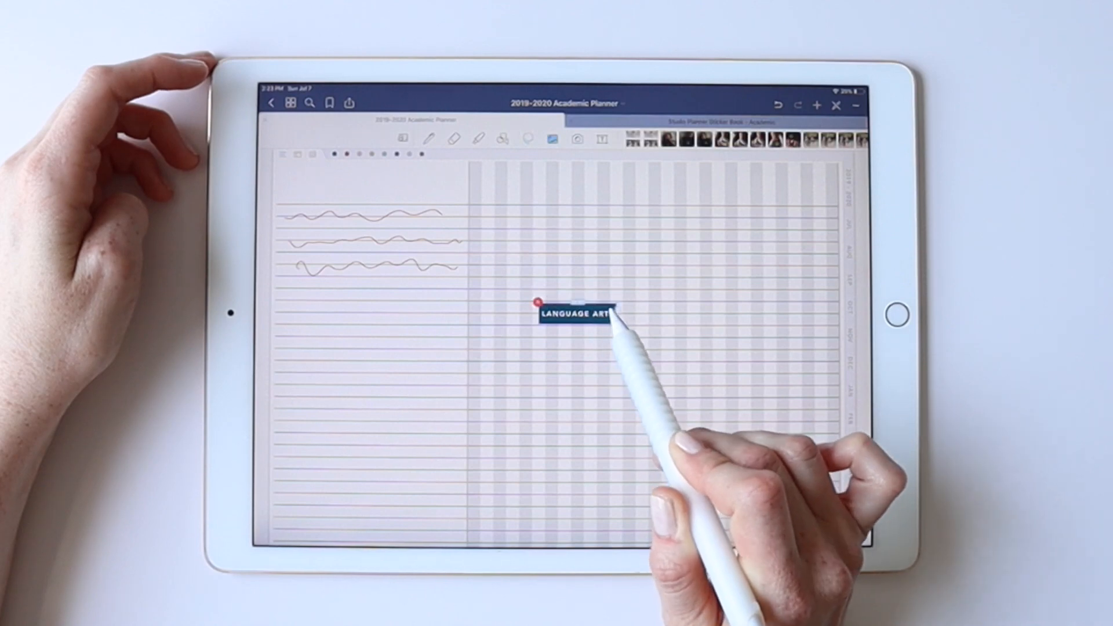
drag(575, 314, 682, 301)
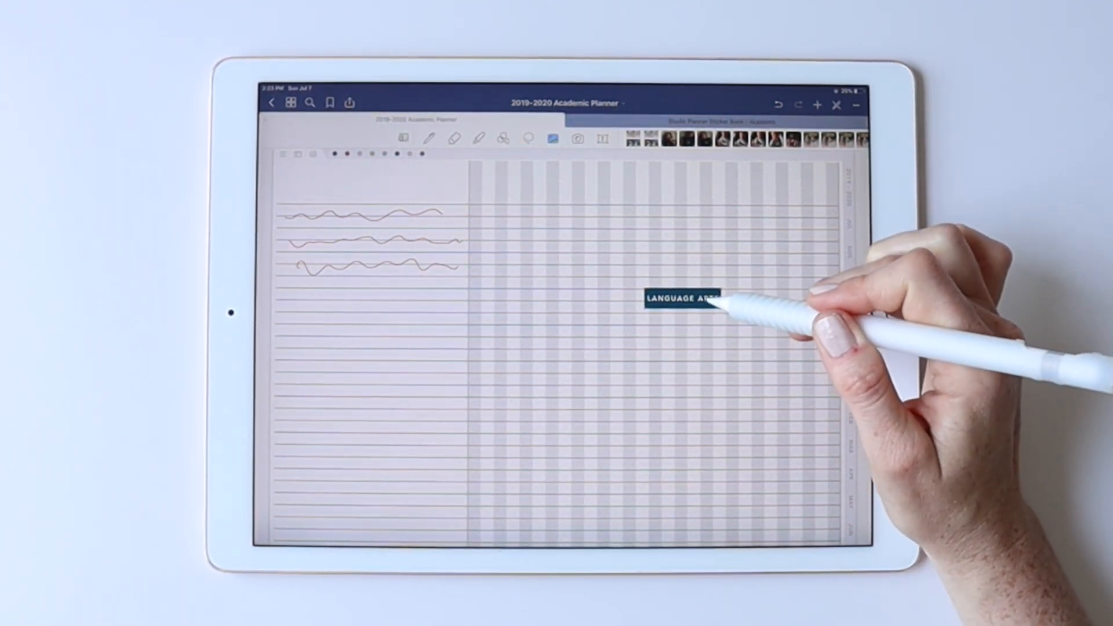
click(681, 298)
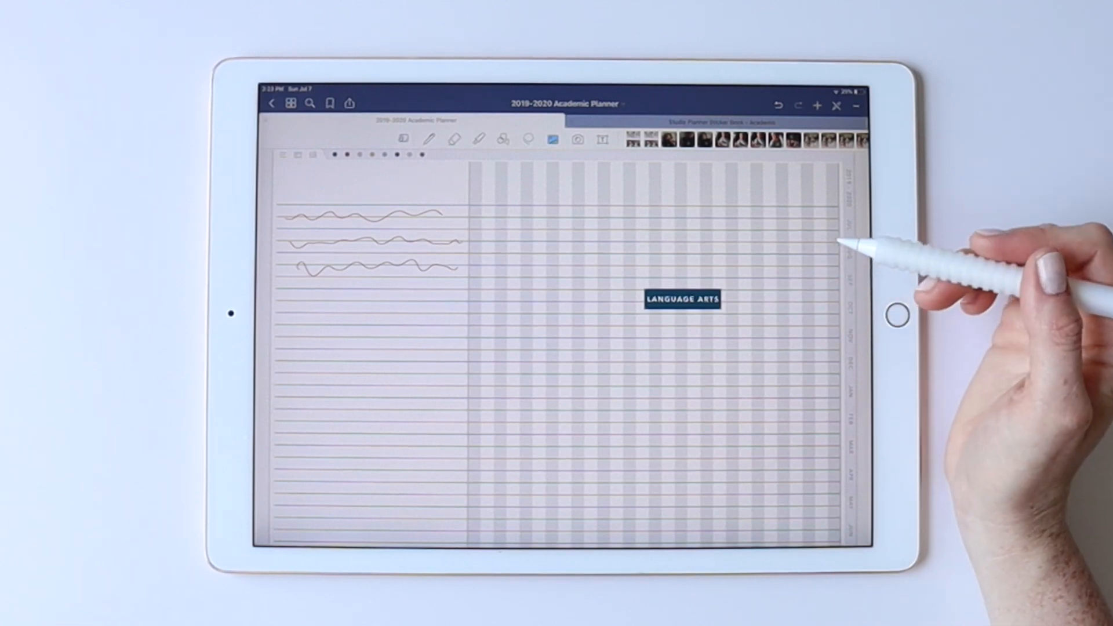
mouse_move(909, 270)
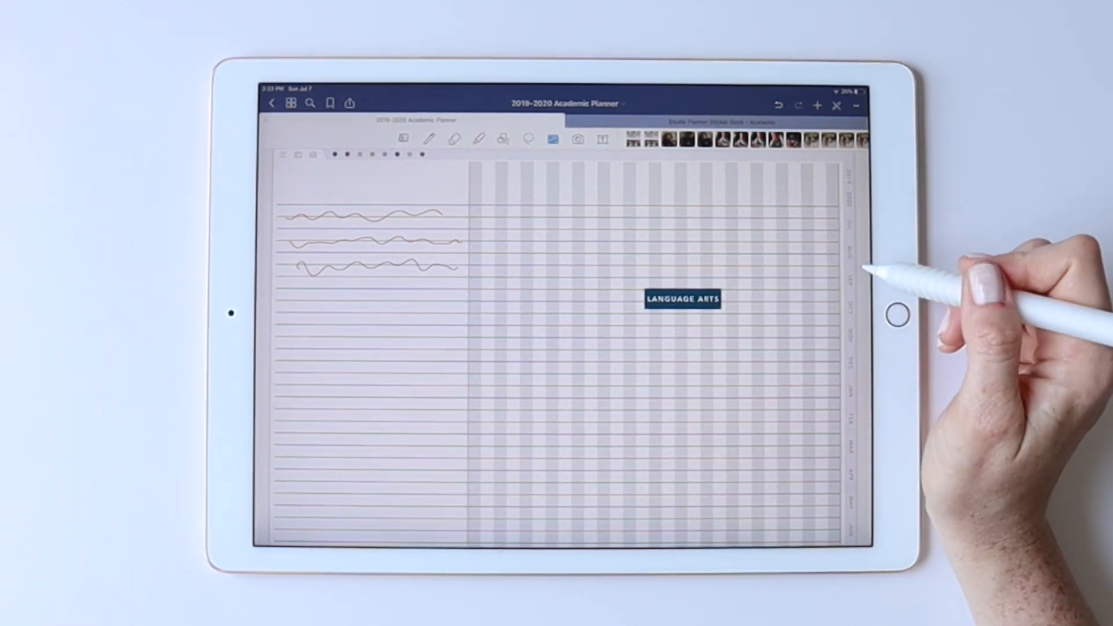